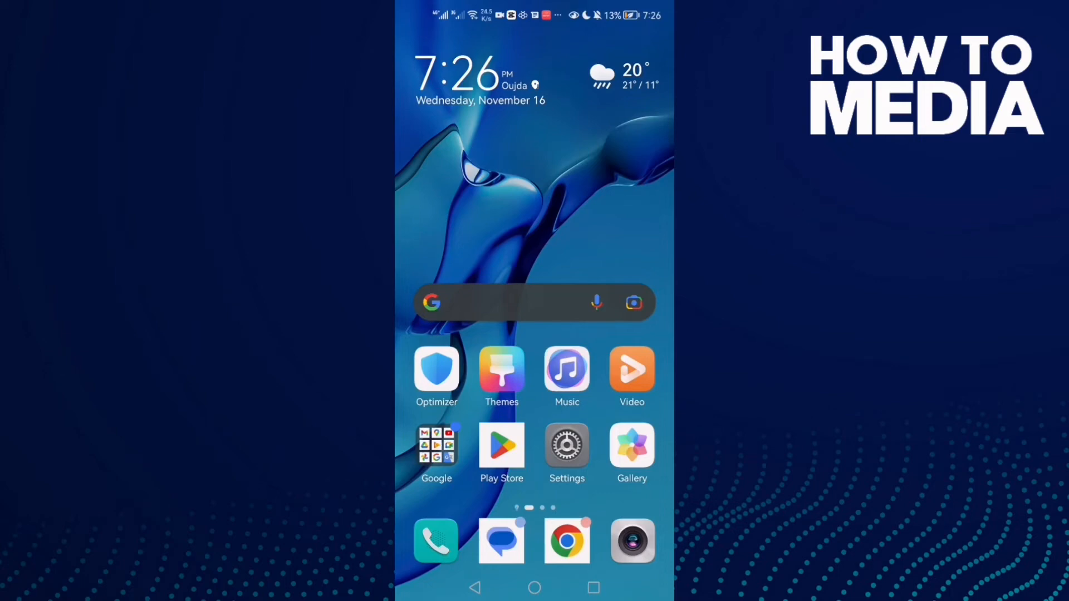
# Launch Settings and go to the Apps list to reach SoundCloud's storage permission page
pyautogui.hscroll(-3)
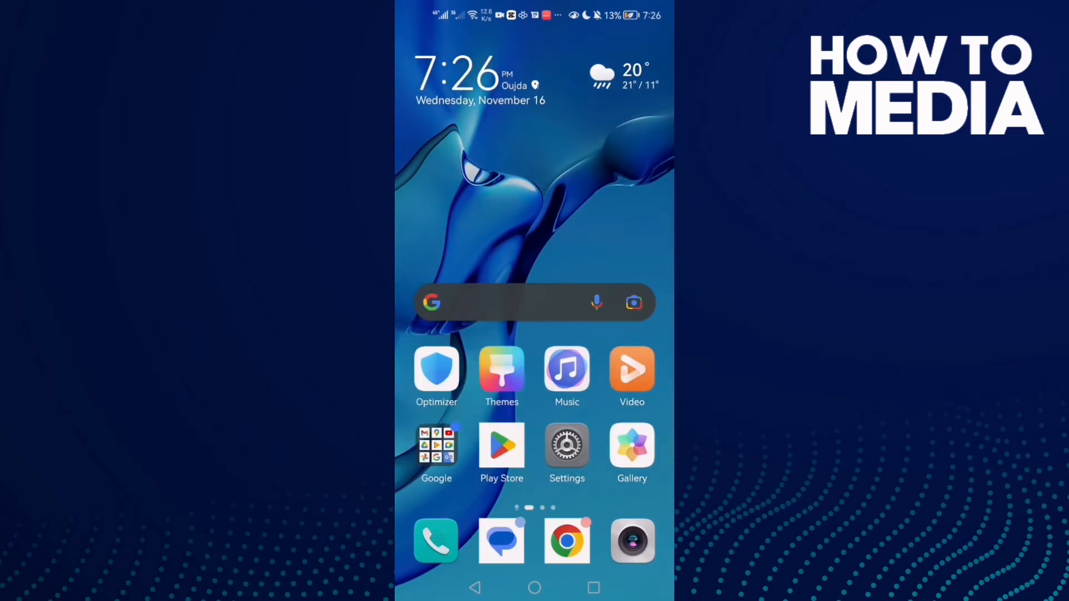
pyautogui.click(567, 448)
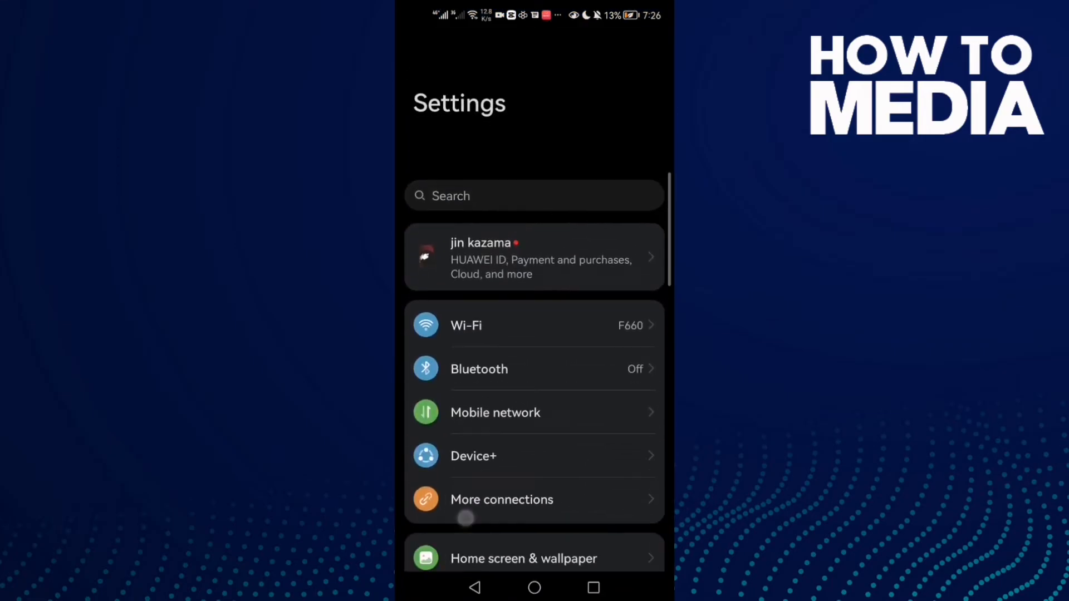
pyautogui.scroll(-3)
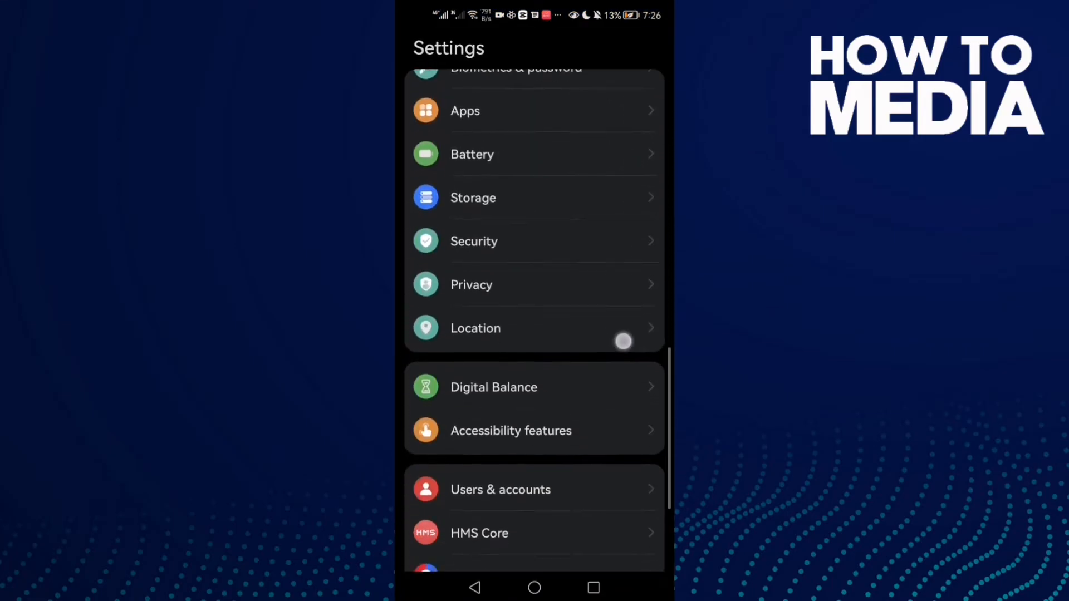
pyautogui.click(465, 110)
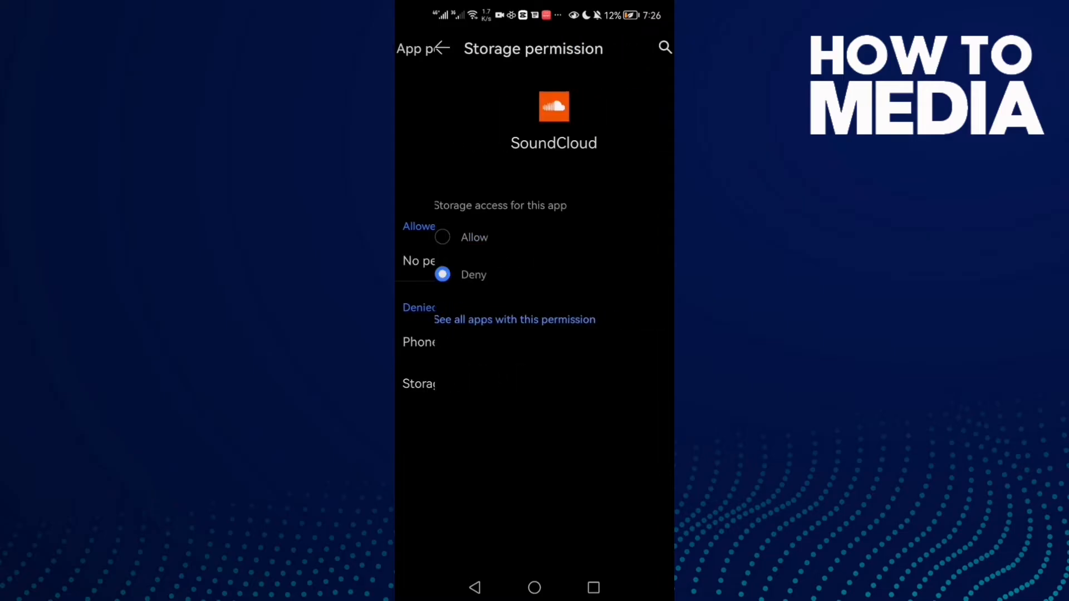
# Force-stop SoundCloud, clear its 0 B cache, then open the 86%-used storage Cleanup page
pyautogui.click(422, 49)
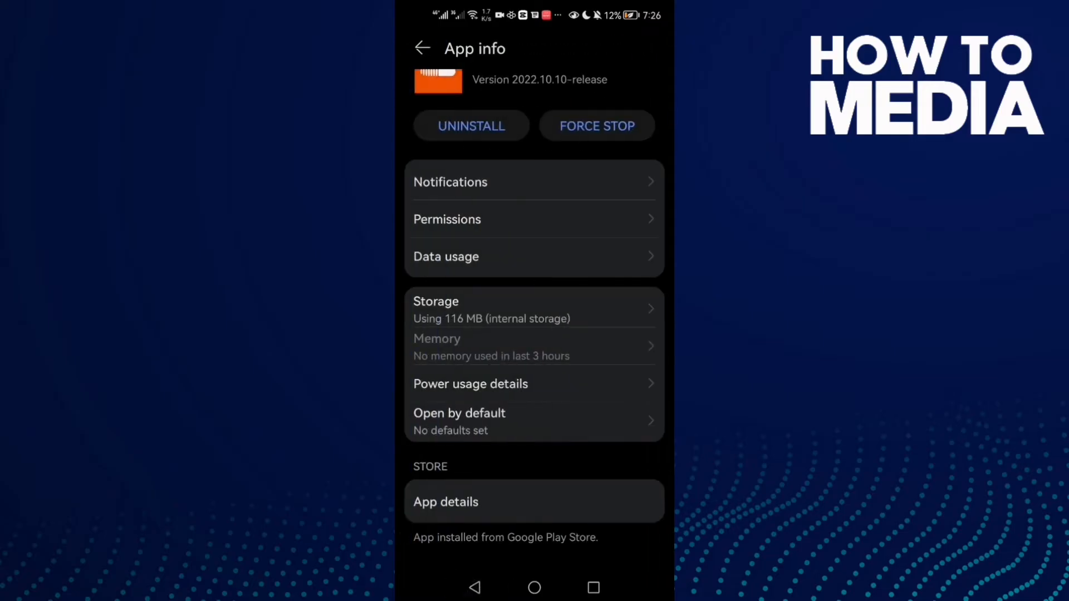
pyautogui.click(597, 125)
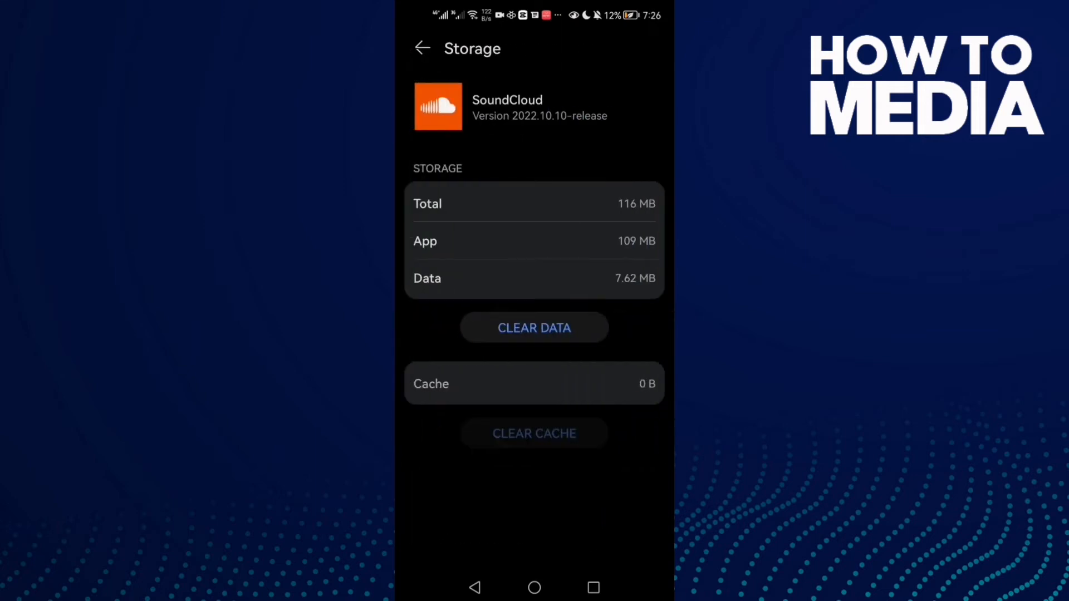
pyautogui.click(421, 48)
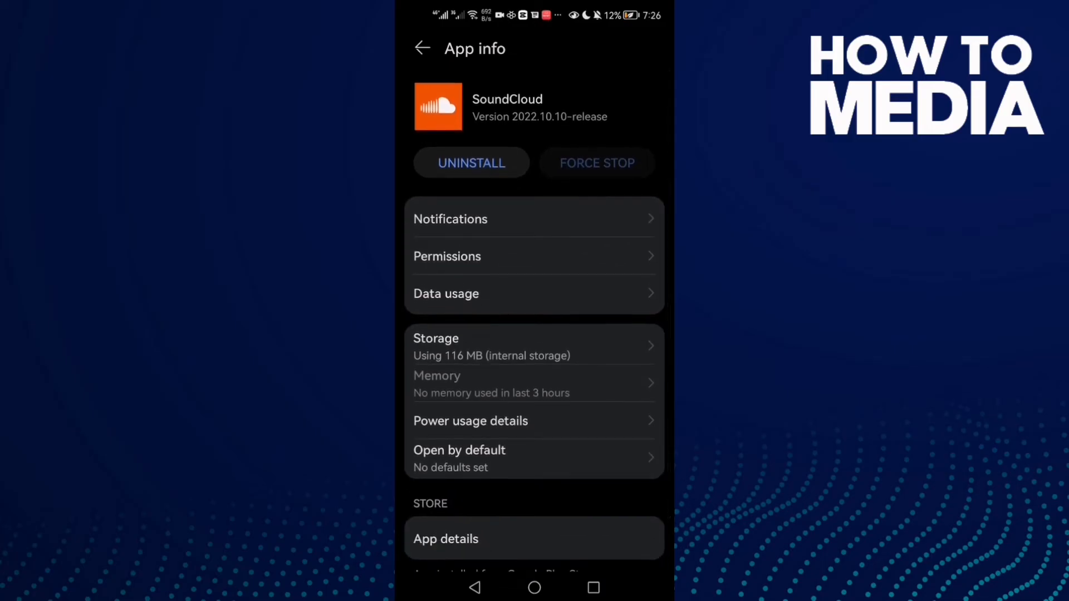
pyautogui.click(474, 588)
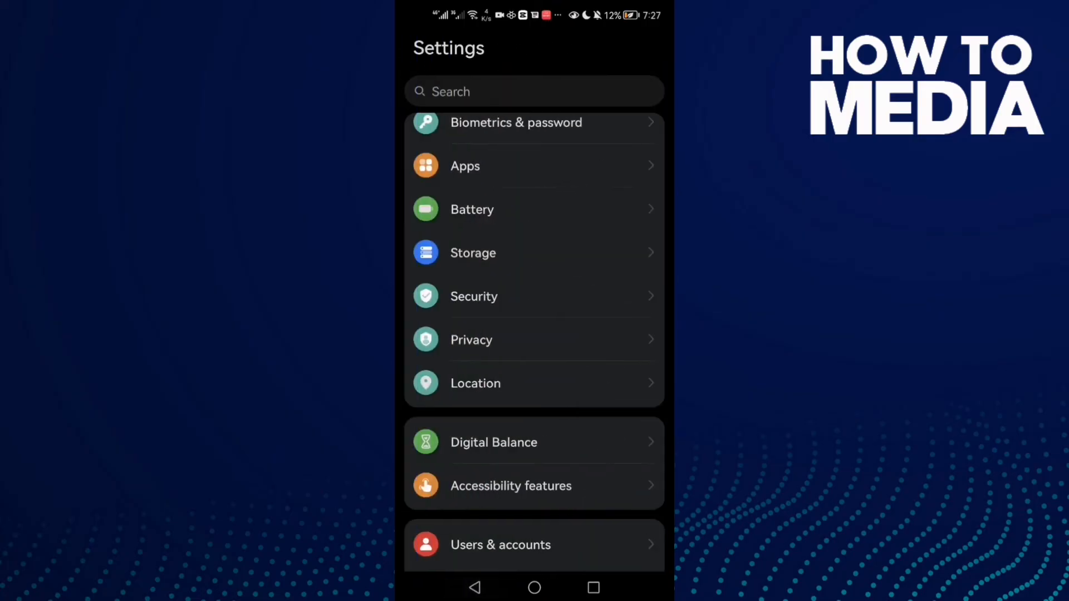
pyautogui.click(473, 253)
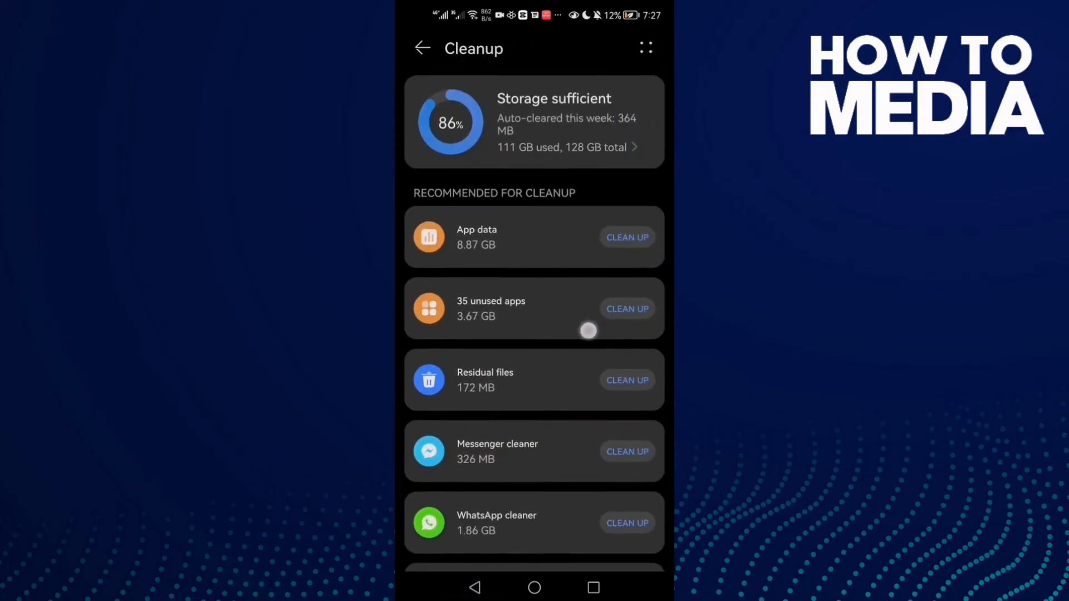